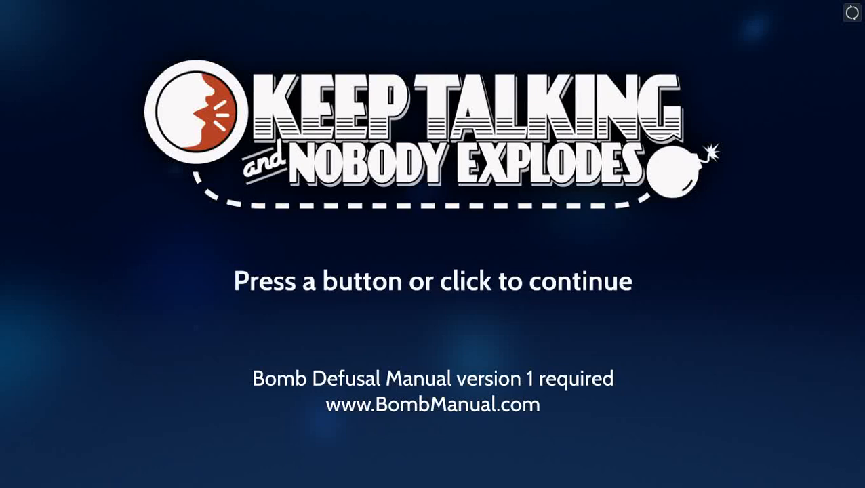
# - Continue past the title screen into the office with the Bombs binder on the desk
pyautogui.click(644, 238)
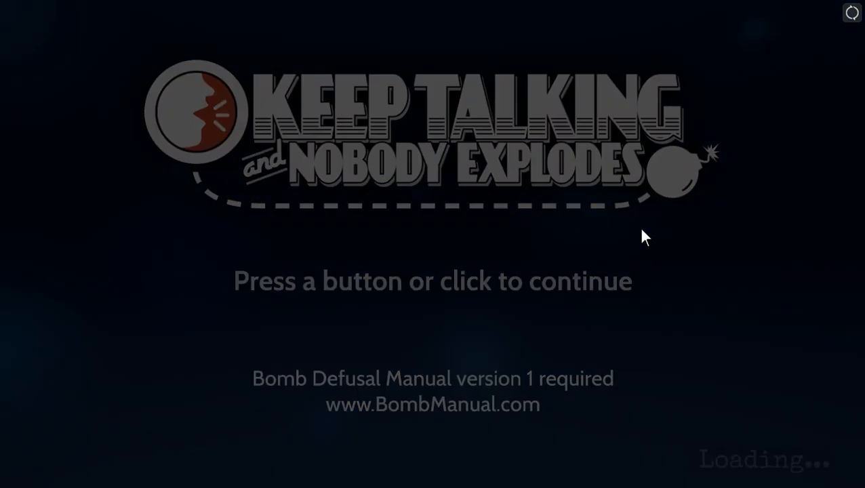
pyautogui.click(432, 280)
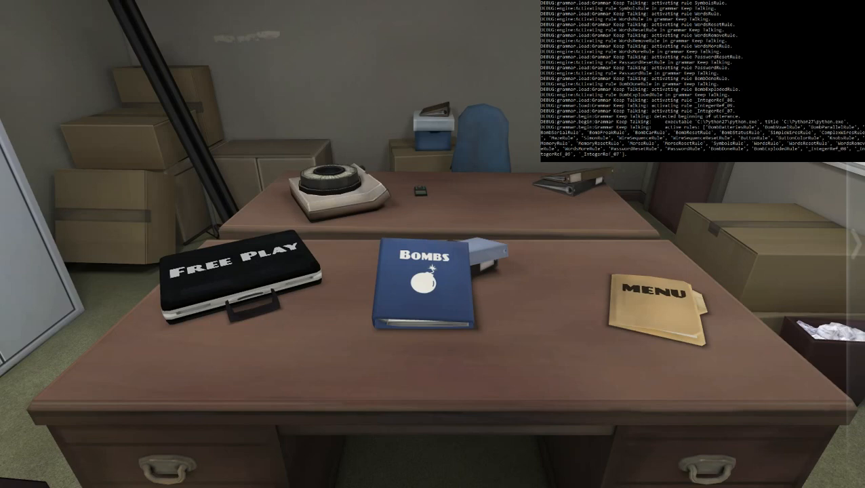
pyautogui.moveTo(518, 363)
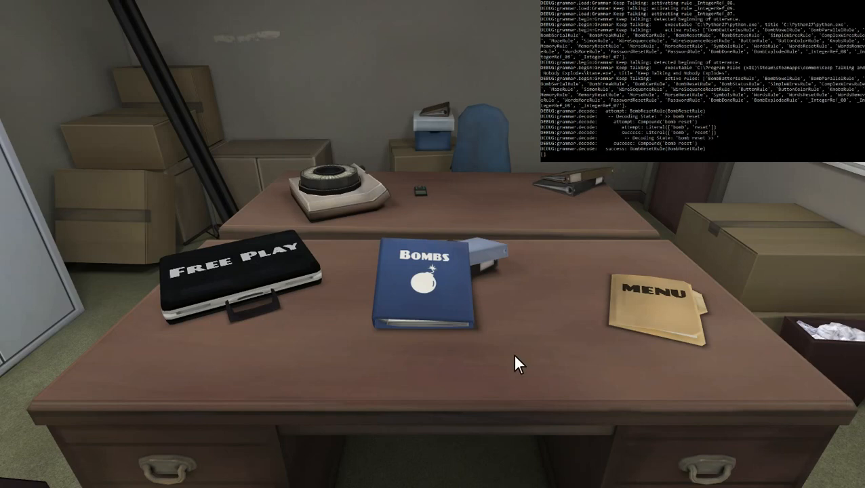
# - Open the Bombs binder and choose The First Bomb mission, starting its timer
pyautogui.click(426, 291)
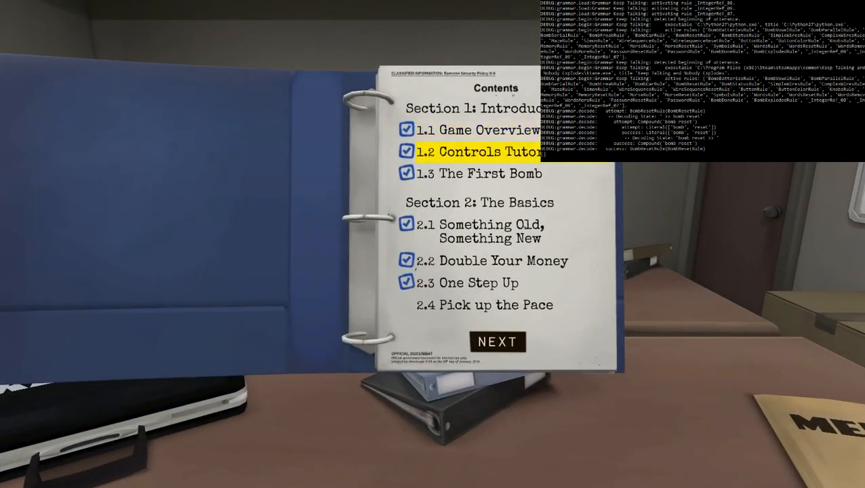
pyautogui.click(498, 341)
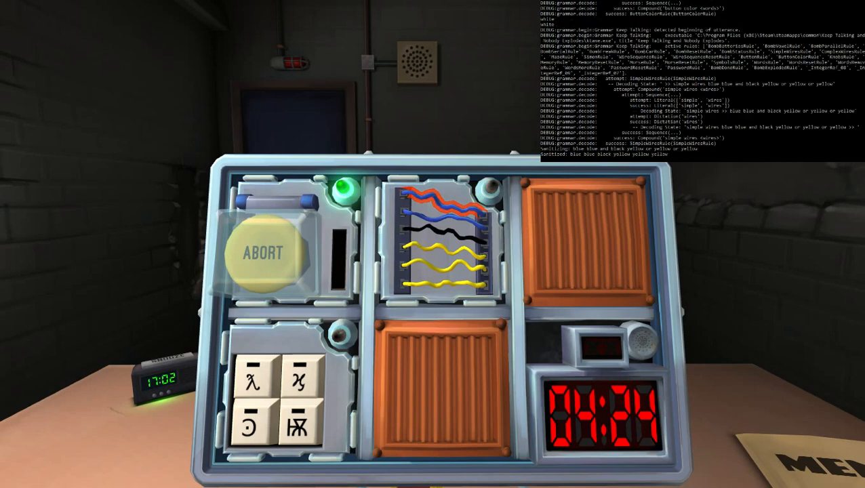
# - Pick up The First Bomb and enter the keypad symbols in the correct order to defuse it
pyautogui.click(440, 201)
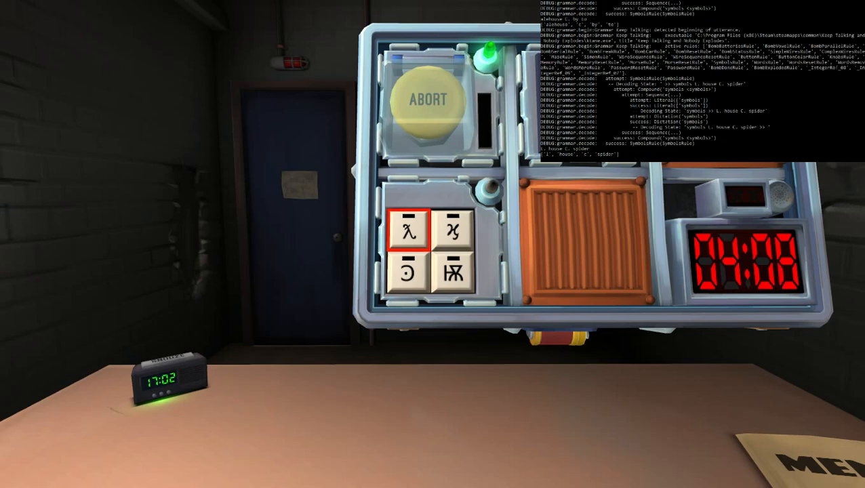
pyautogui.click(453, 271)
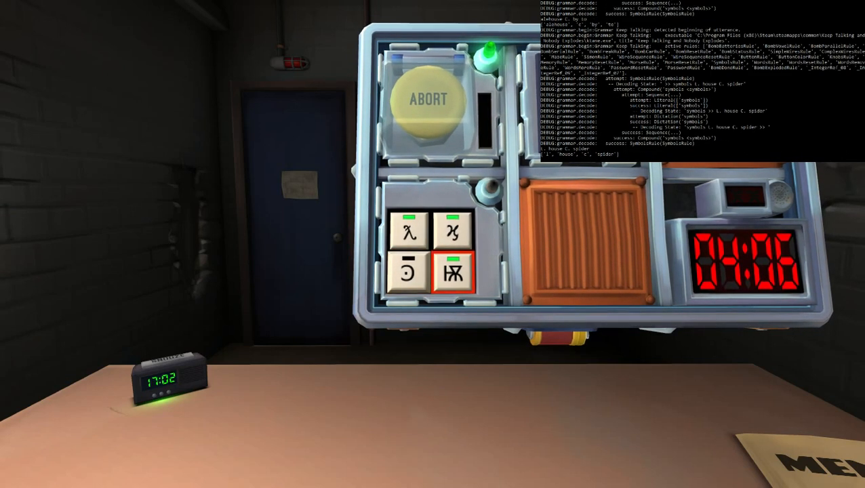
pyautogui.click(409, 271)
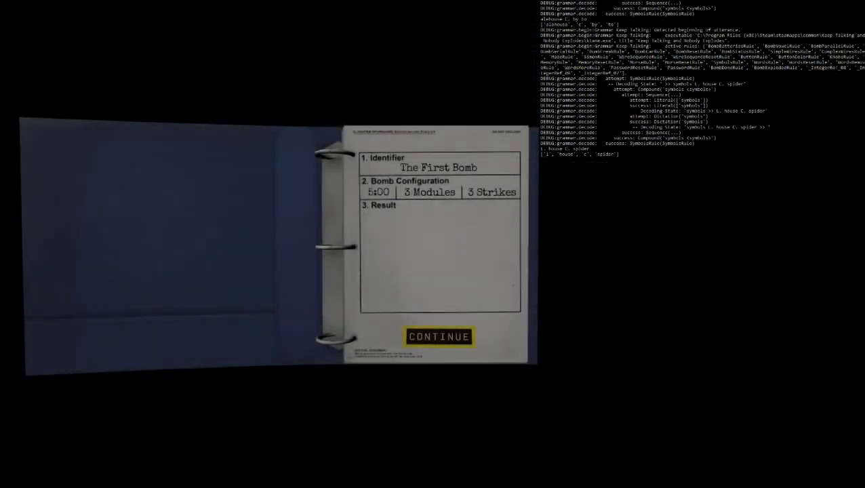
# - Continue past the results and start the Something Old, Something New bomb
pyautogui.click(439, 336)
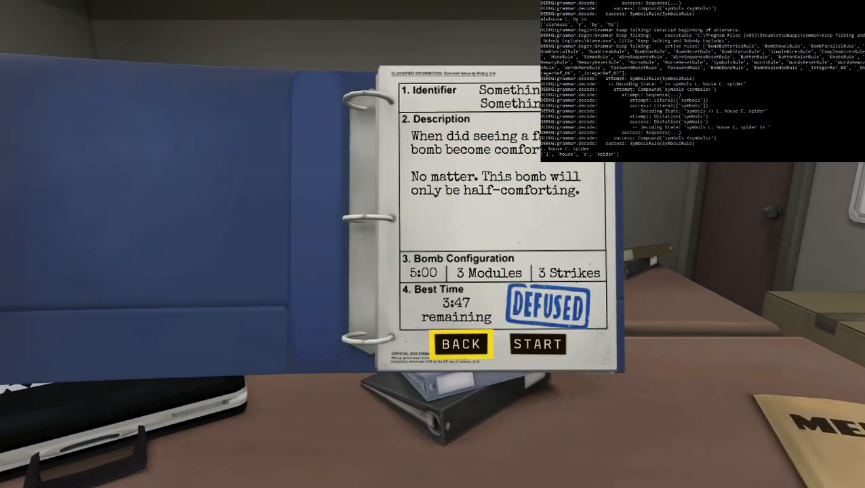
pyautogui.click(537, 344)
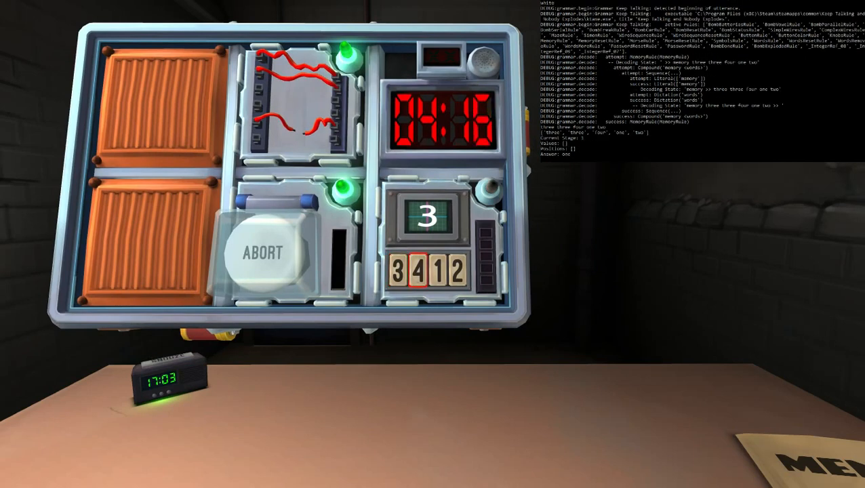
# - Enter the correct memory-module button for the displayed number, advancing a stage
pyautogui.click(426, 271)
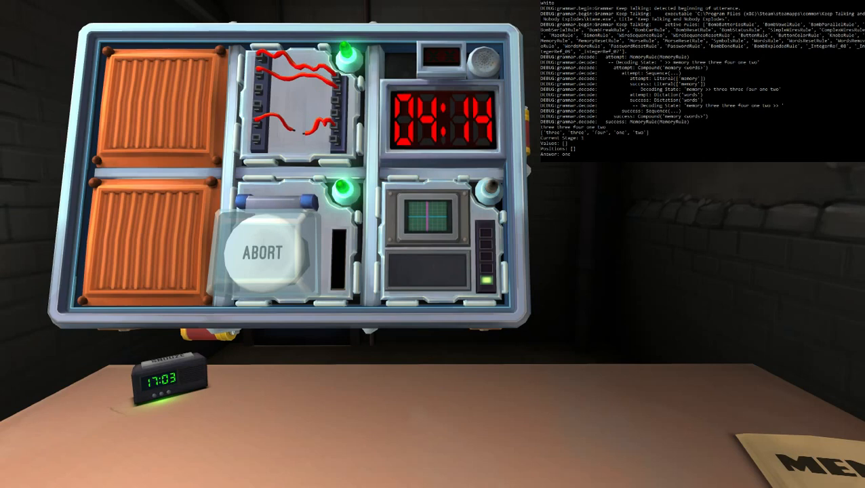